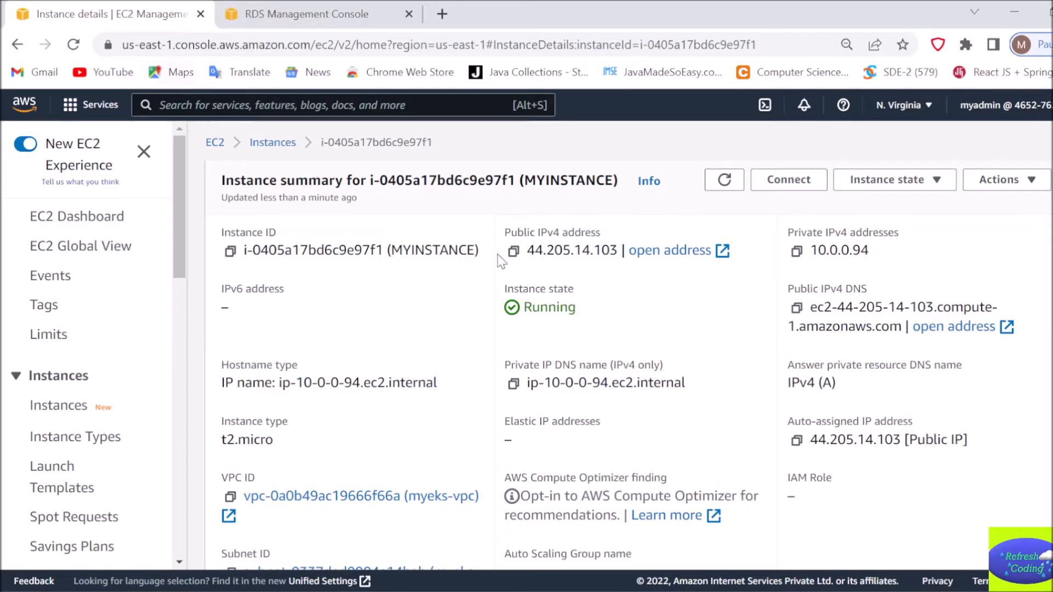
{"action": "mouse_move", "coordinate": [616, 407]}
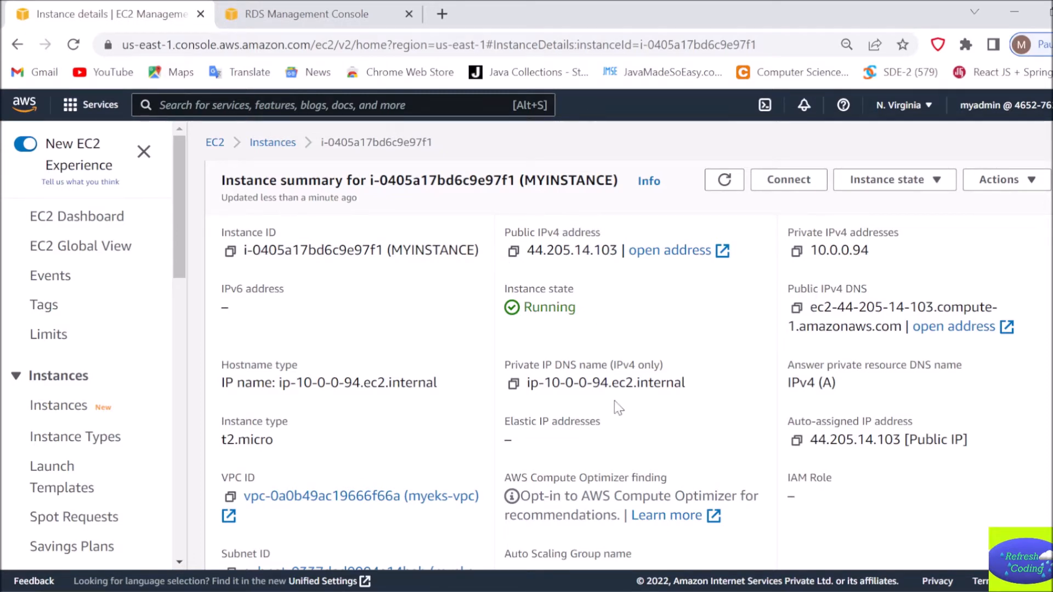
{"action": "mouse_move", "coordinate": [362, 320]}
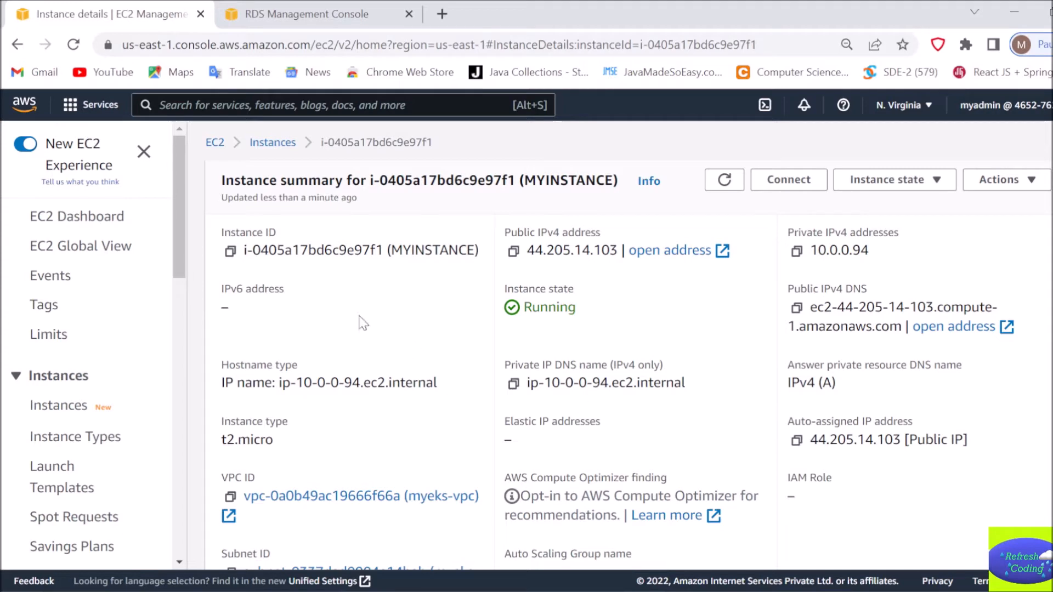
{"action": "mouse_move", "coordinate": [273, 142]}
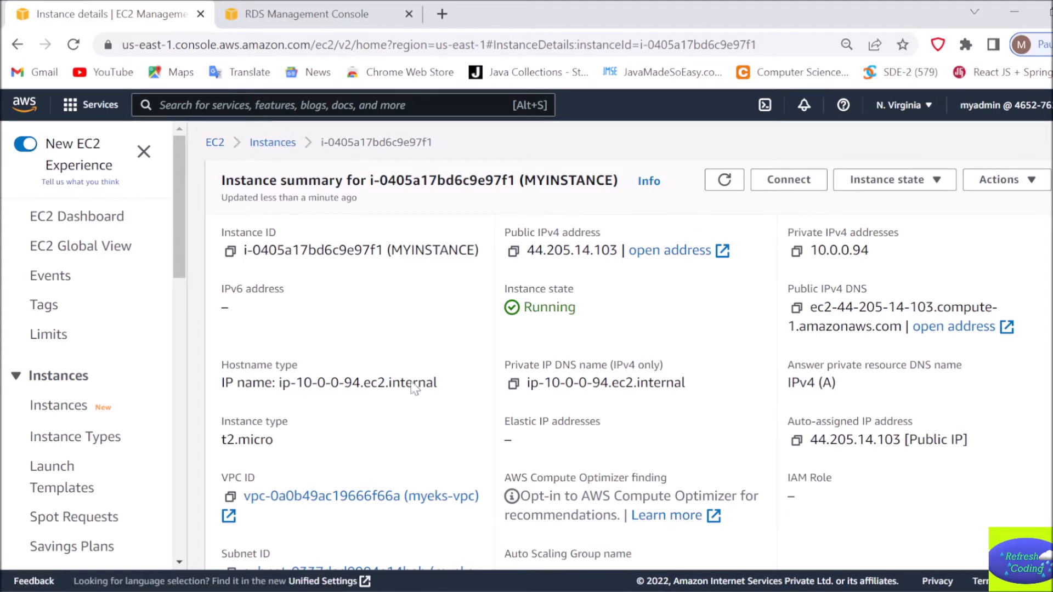
{"action": "mouse_move", "coordinate": [976, 405]}
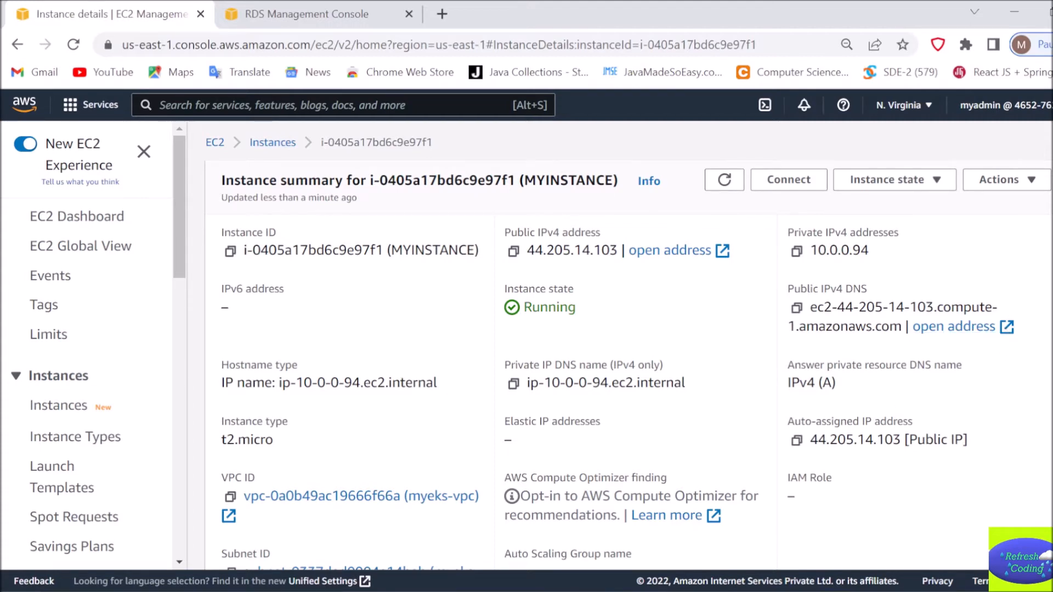
- Scroll the instance Details to show Platform and the Ubuntu 22.04 AMI name
{"action": "scroll", "scroll_direction": "down", "scroll_amount": 3}
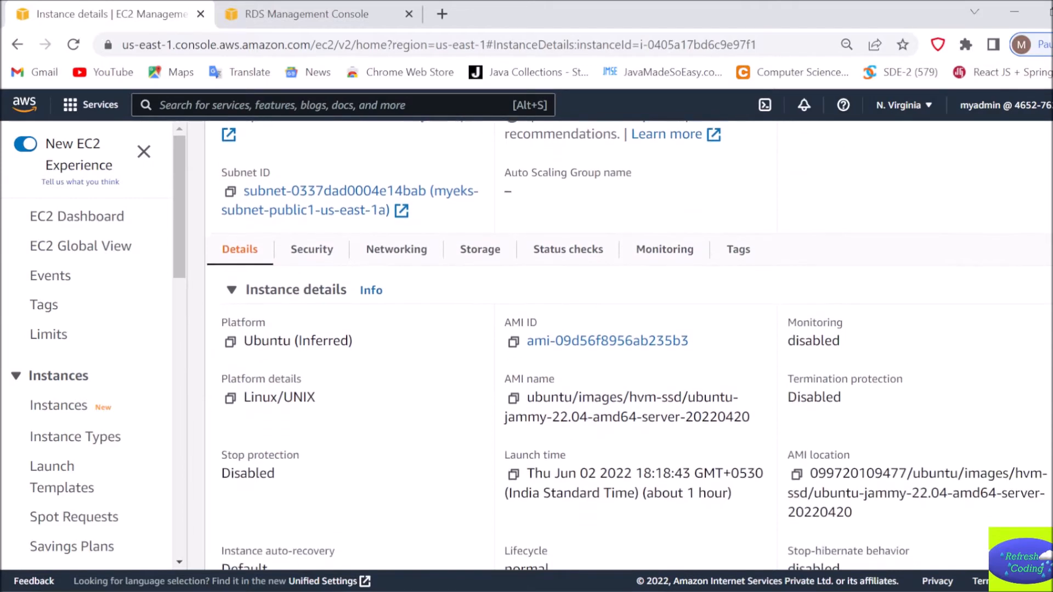
{"action": "scroll", "scroll_direction": "down", "scroll_amount": 3}
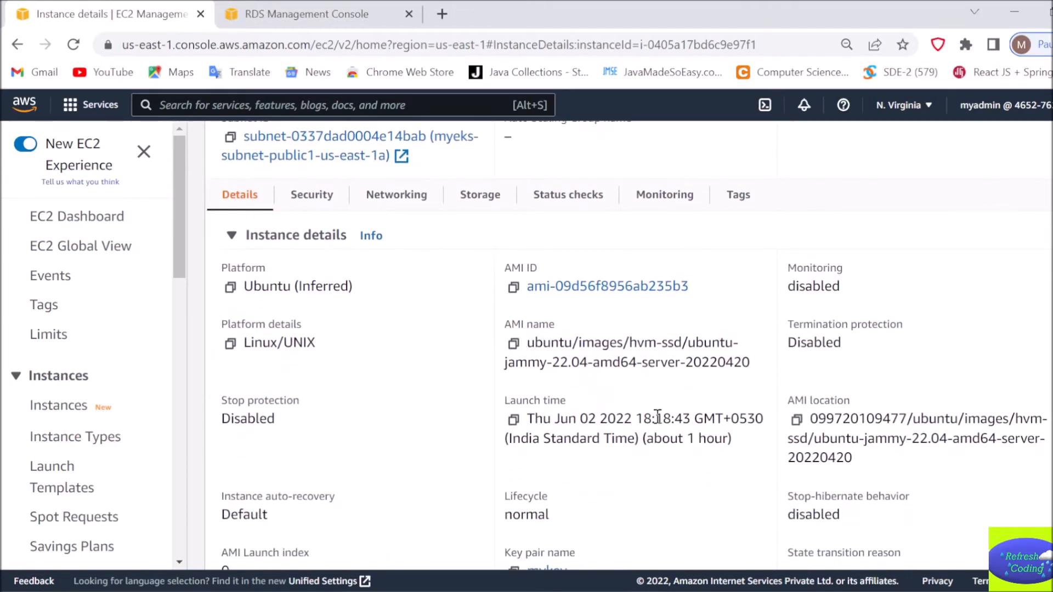
{"action": "mouse_move", "coordinate": [583, 388]}
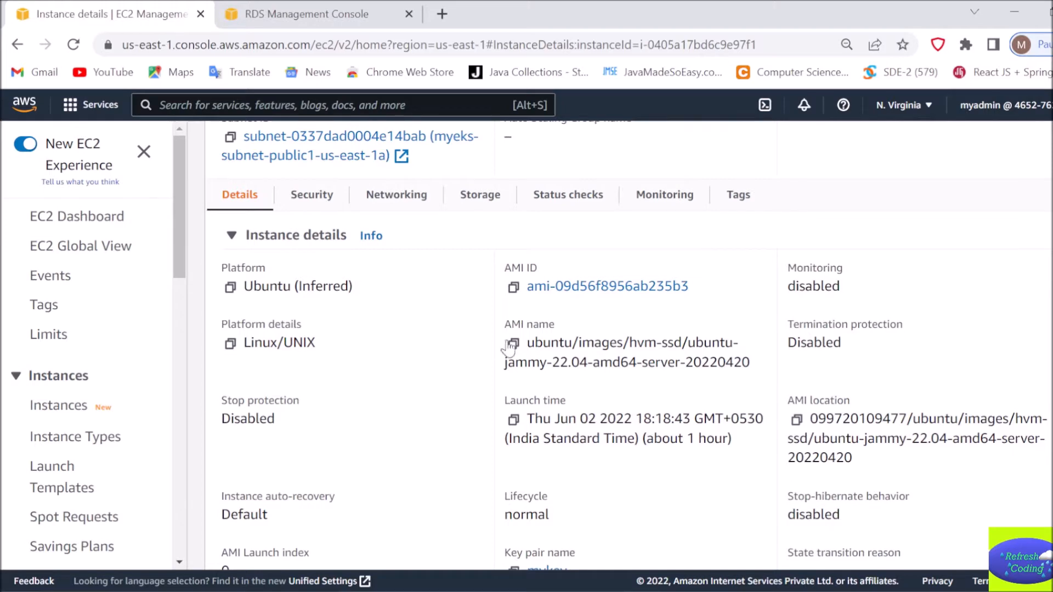
{"action": "mouse_move", "coordinate": [591, 408]}
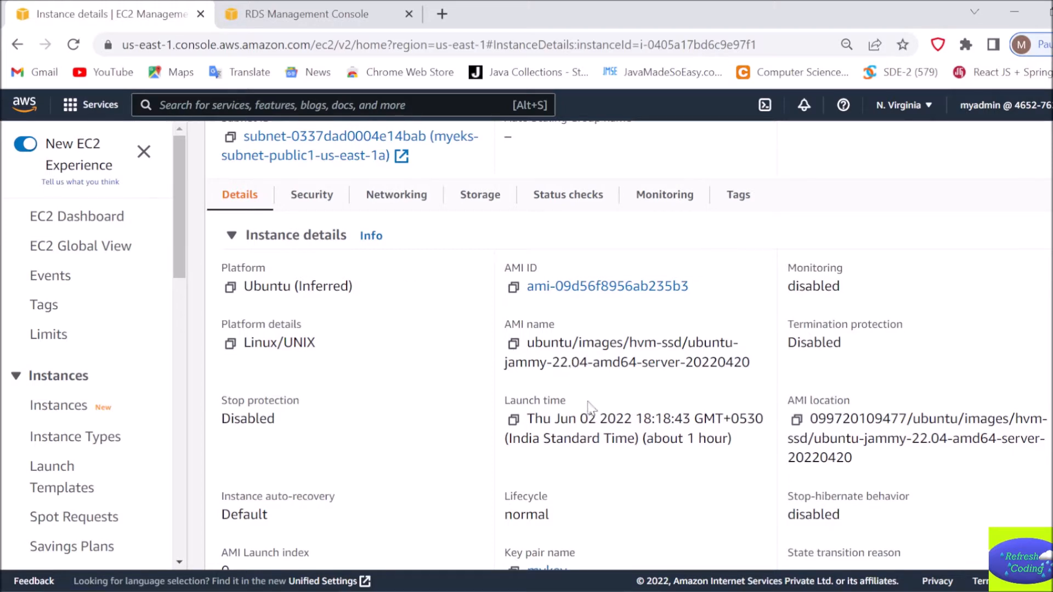
{"action": "mouse_move", "coordinate": [680, 536]}
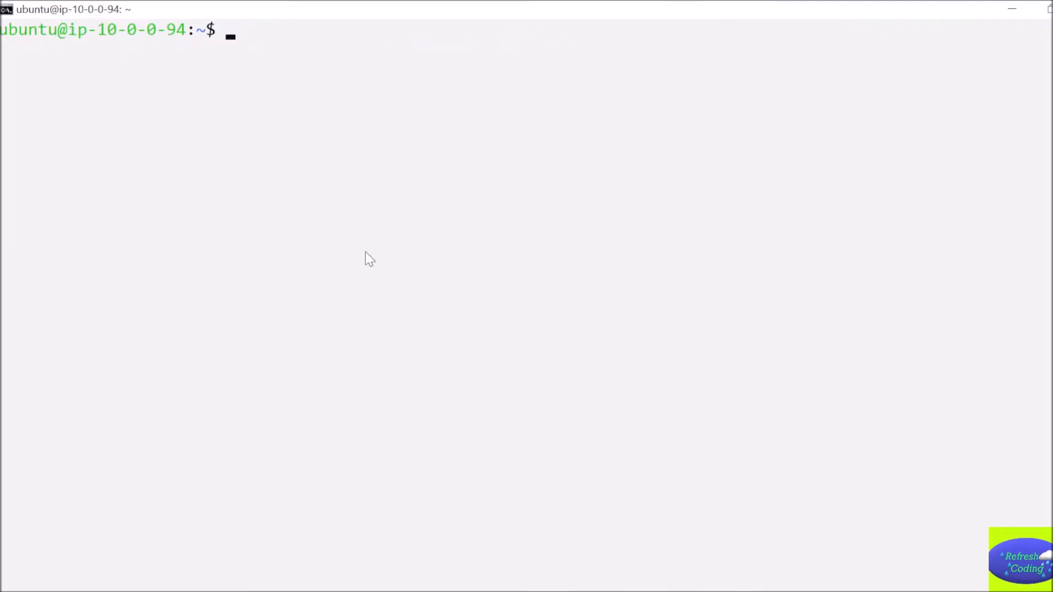
{"action": "mouse_move", "coordinate": [83, 65]}
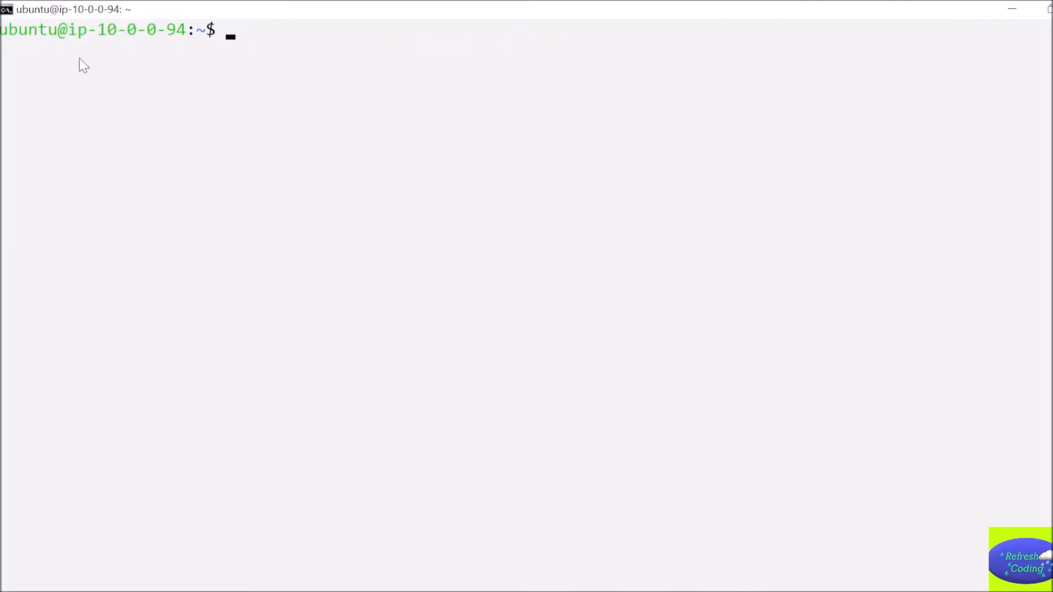
{"action": "mouse_move", "coordinate": [185, 96]}
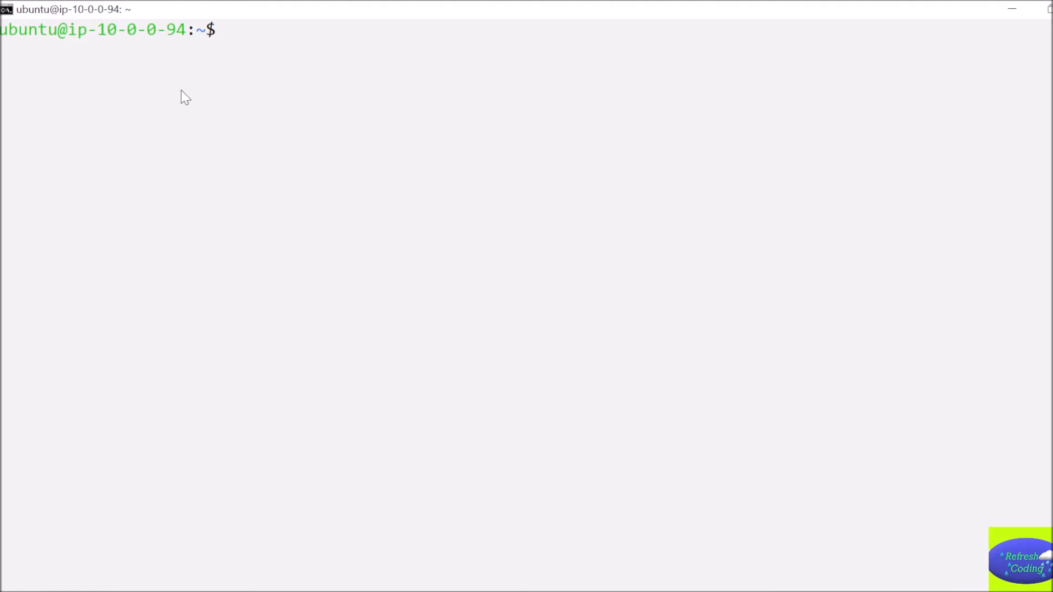
{"action": "mouse_move", "coordinate": [656, 166]}
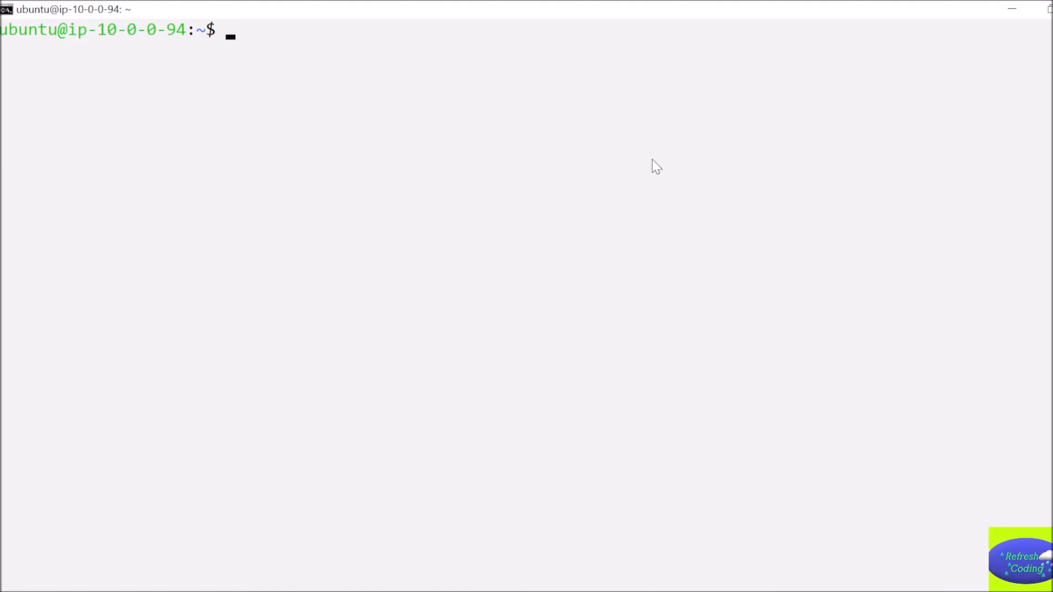
- Run 'sudo apt install docker.io docker-compose -y', correcting the typo after sudo
{"action": "type", "text": "su"}
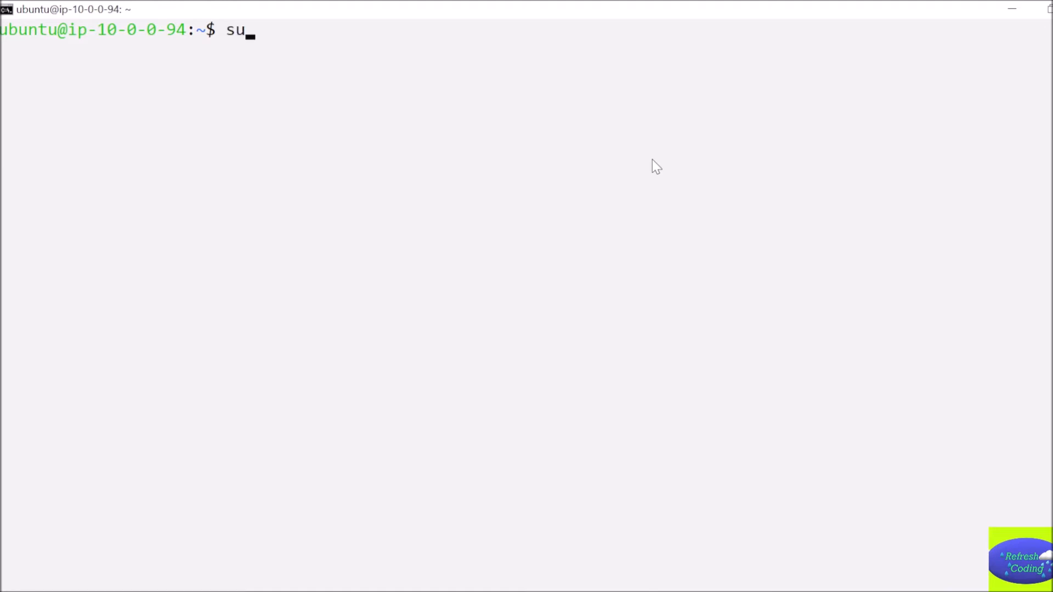
{"action": "type", "text": "doa"}
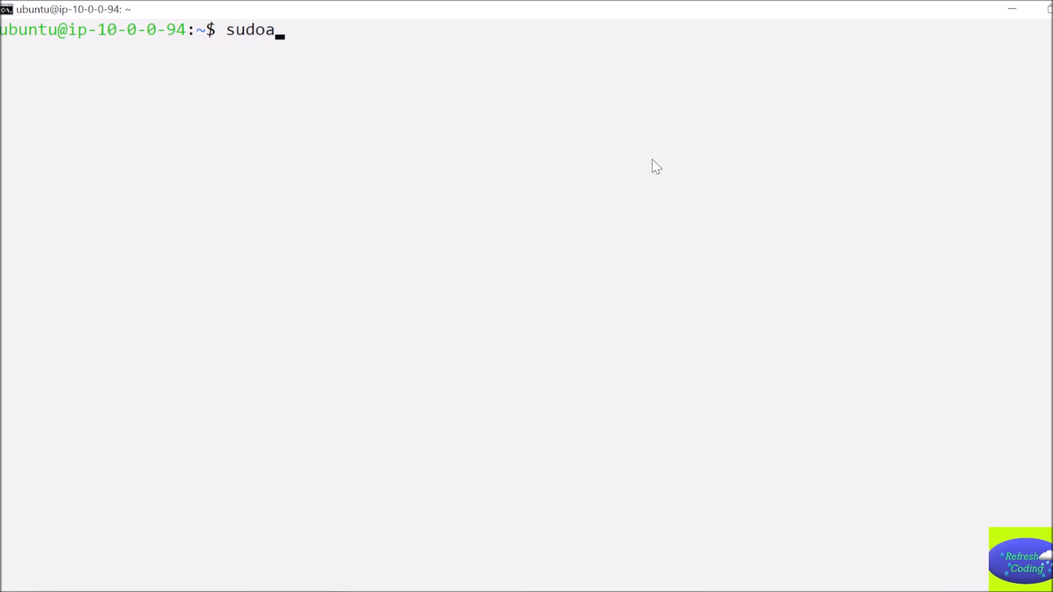
{"action": "type", "text": "p"}
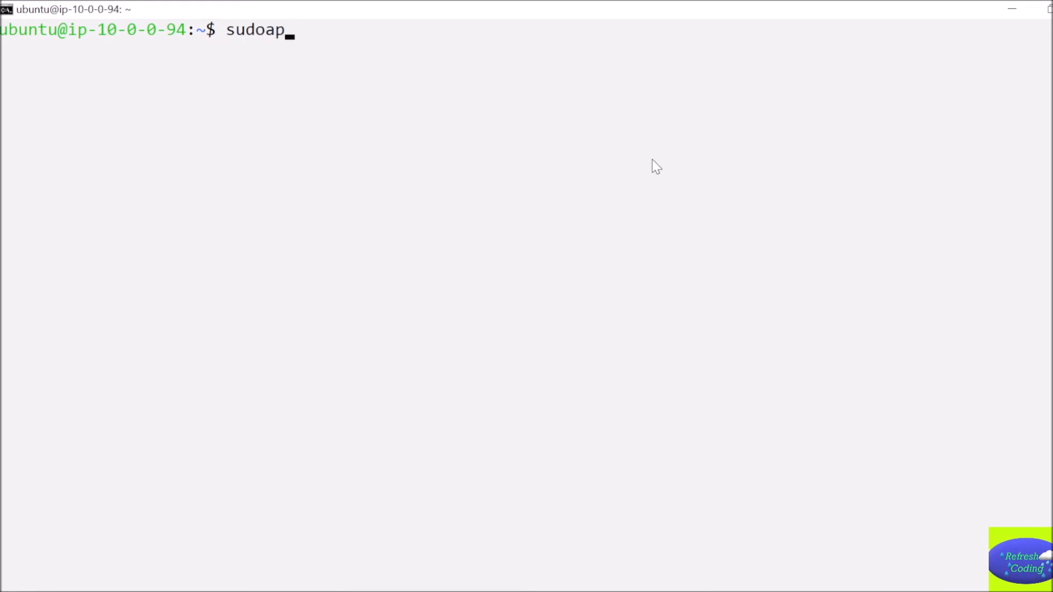
{"action": "key", "text": "Backspace"}
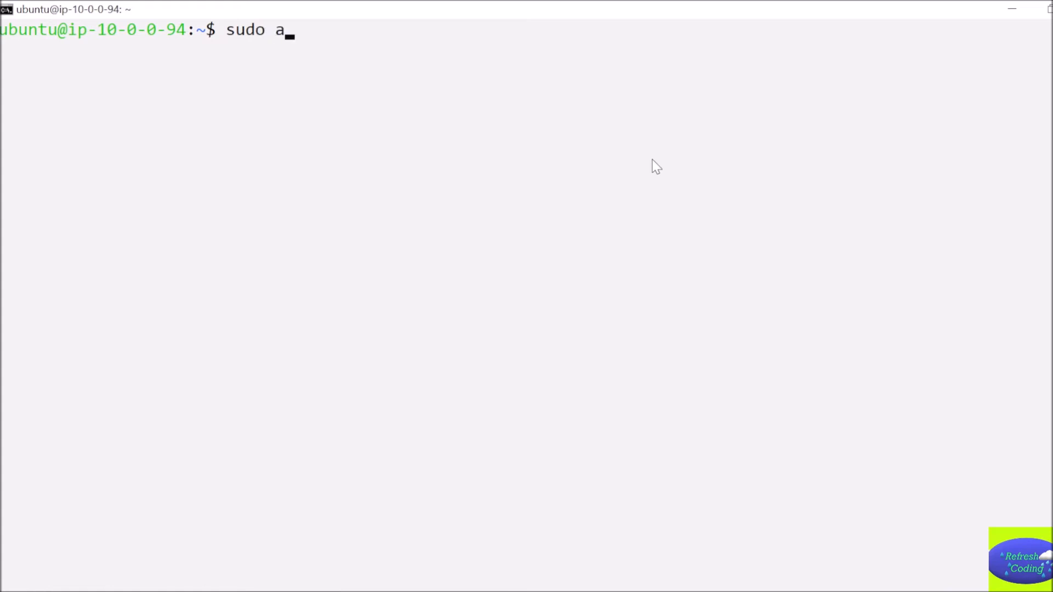
{"action": "type", "text": "pt in"}
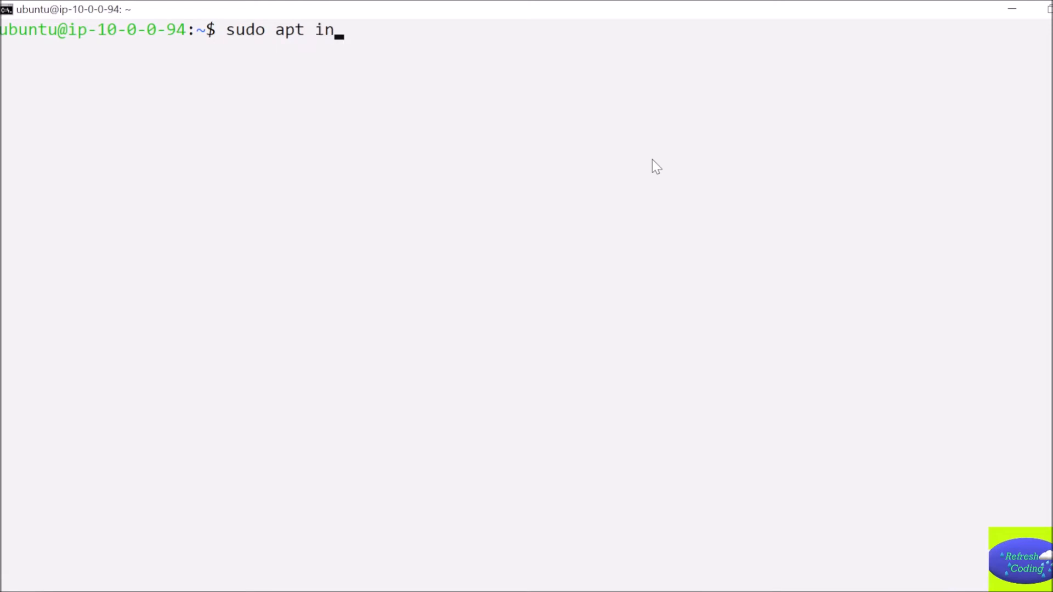
{"action": "type", "text": "stall"}
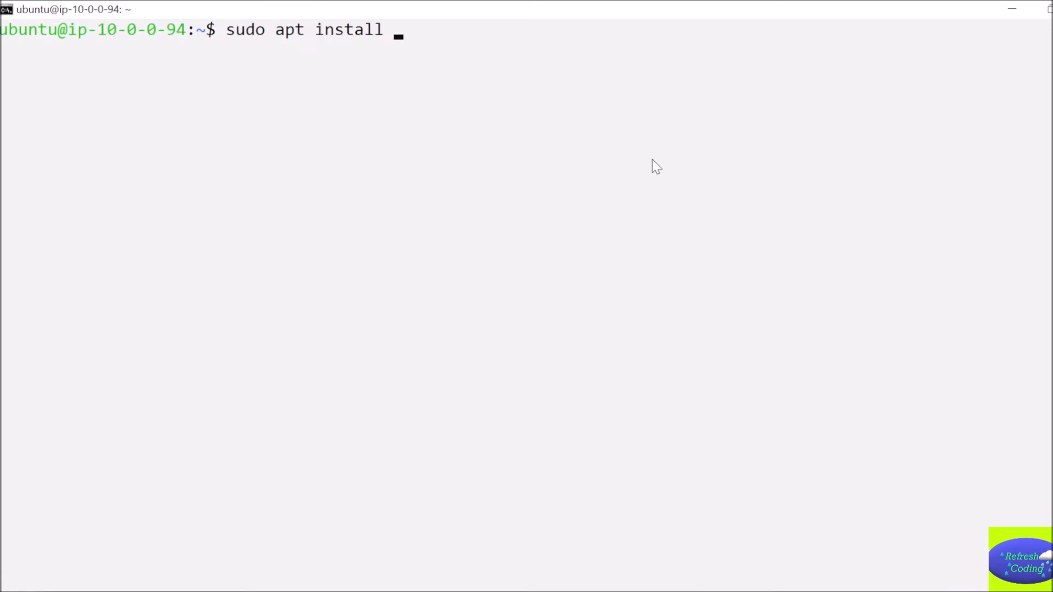
{"action": "type", "text": "dock"}
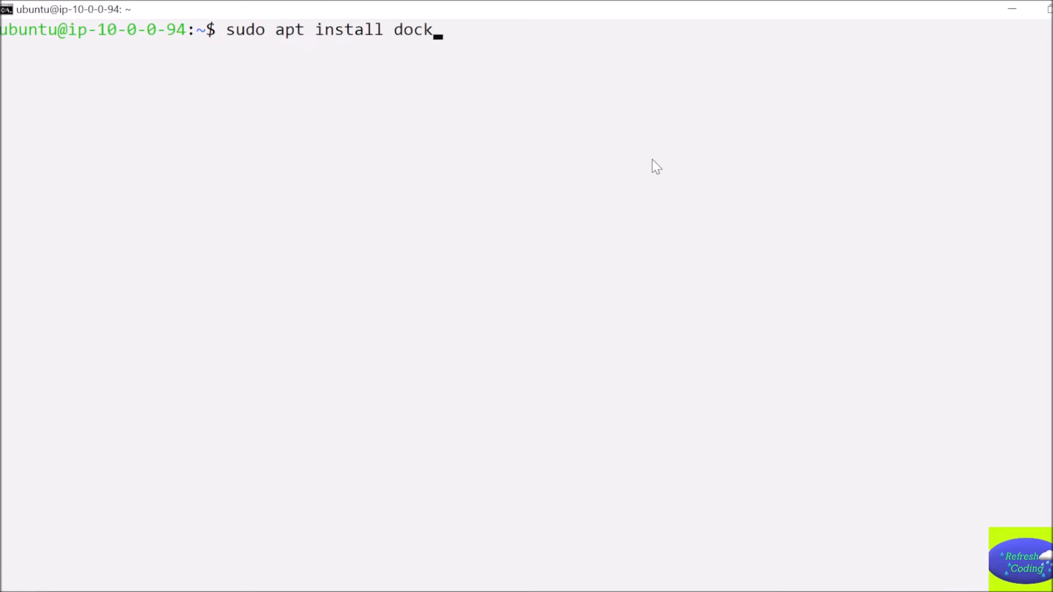
{"action": "type", "text": "er"}
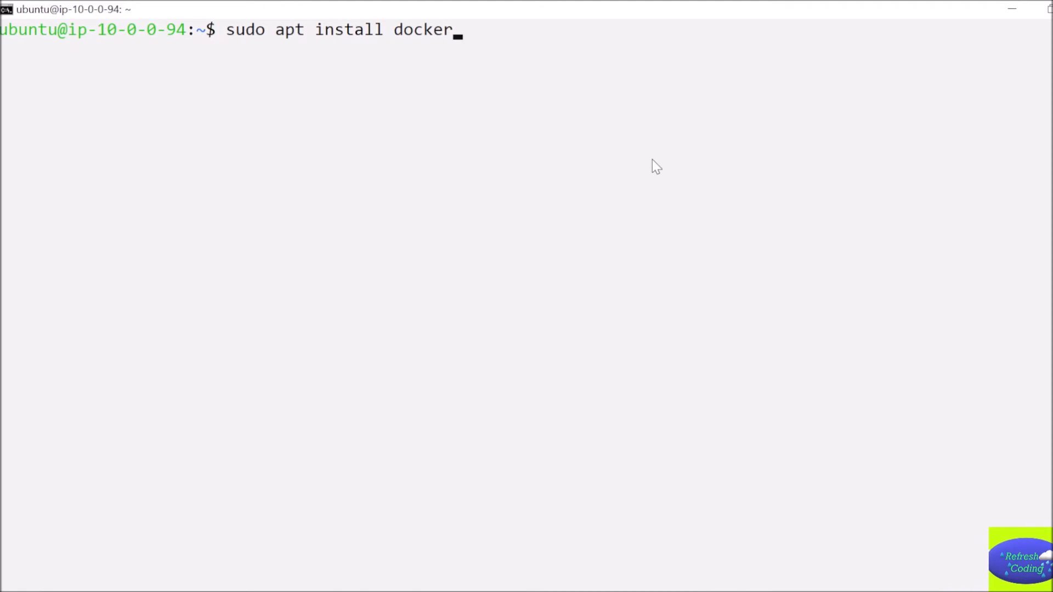
{"action": "type", "text": ".io"}
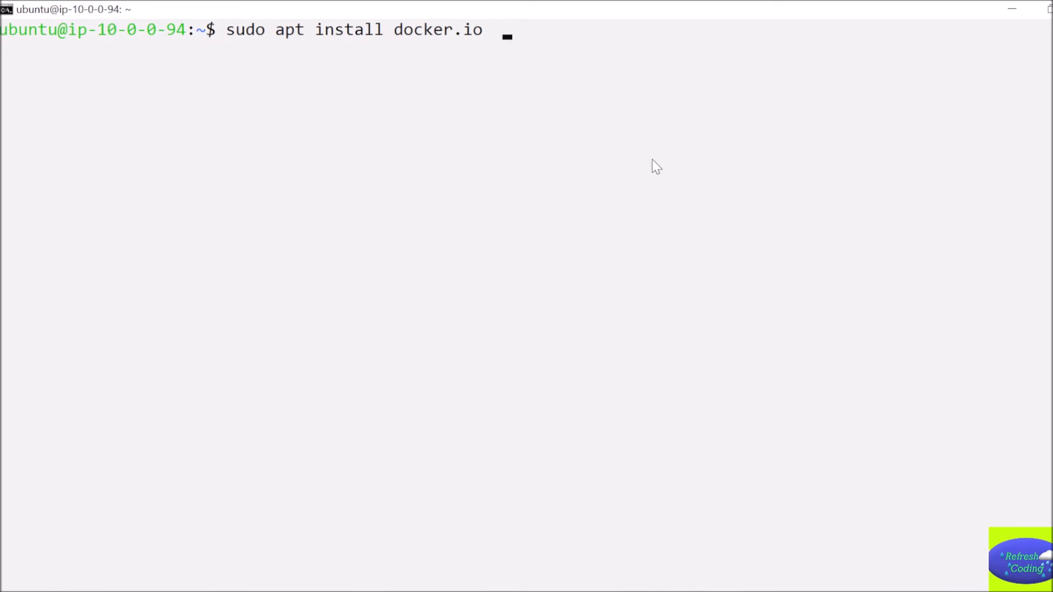
{"action": "type", "text": "dock"}
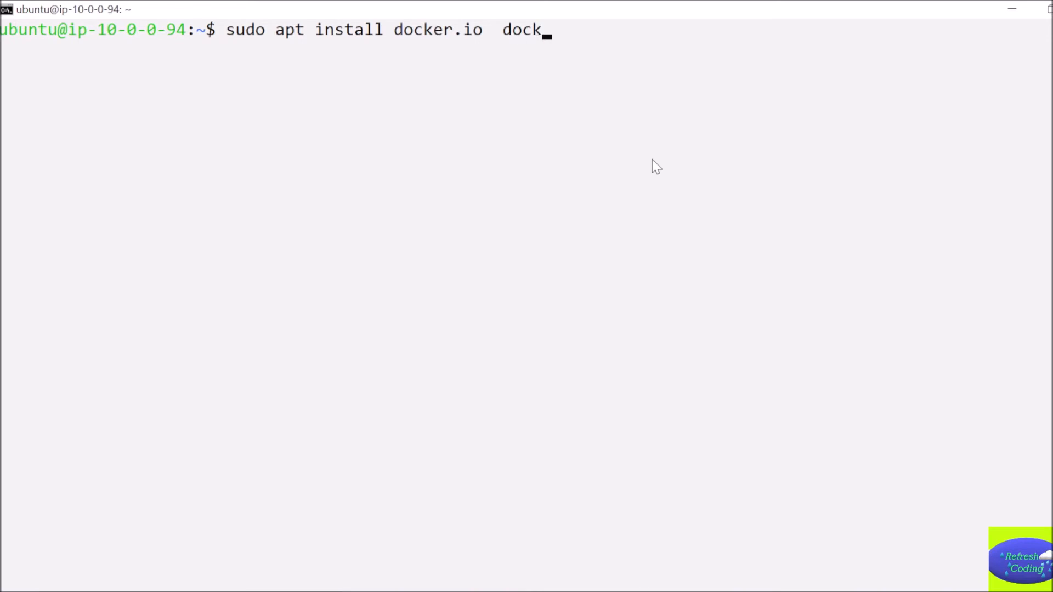
{"action": "type", "text": "er-"}
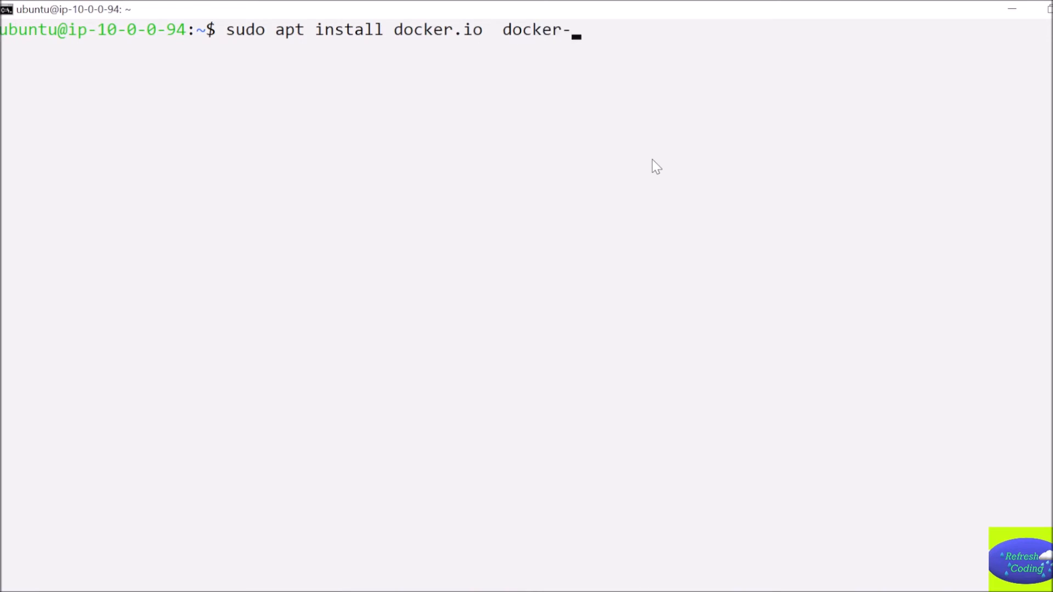
{"action": "type", "text": "compo"}
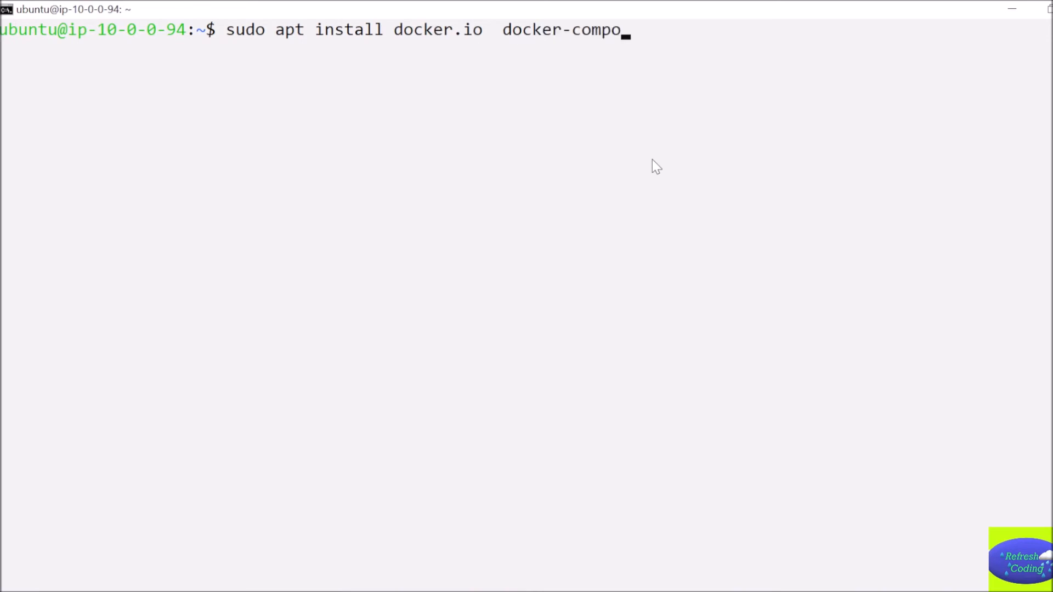
{"action": "type", "text": "se"}
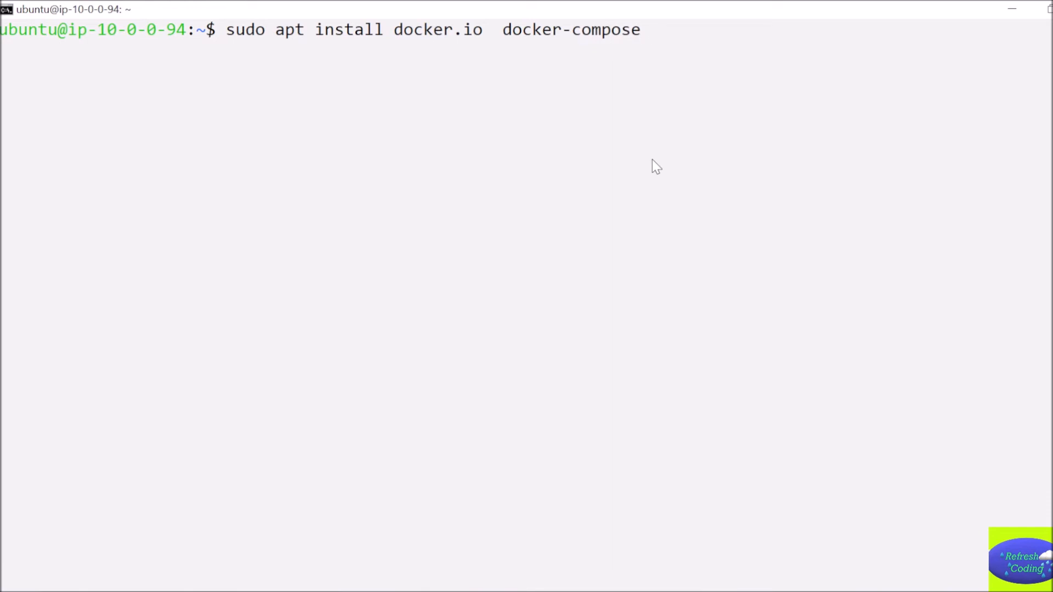
{"action": "type", "text": "-y"}
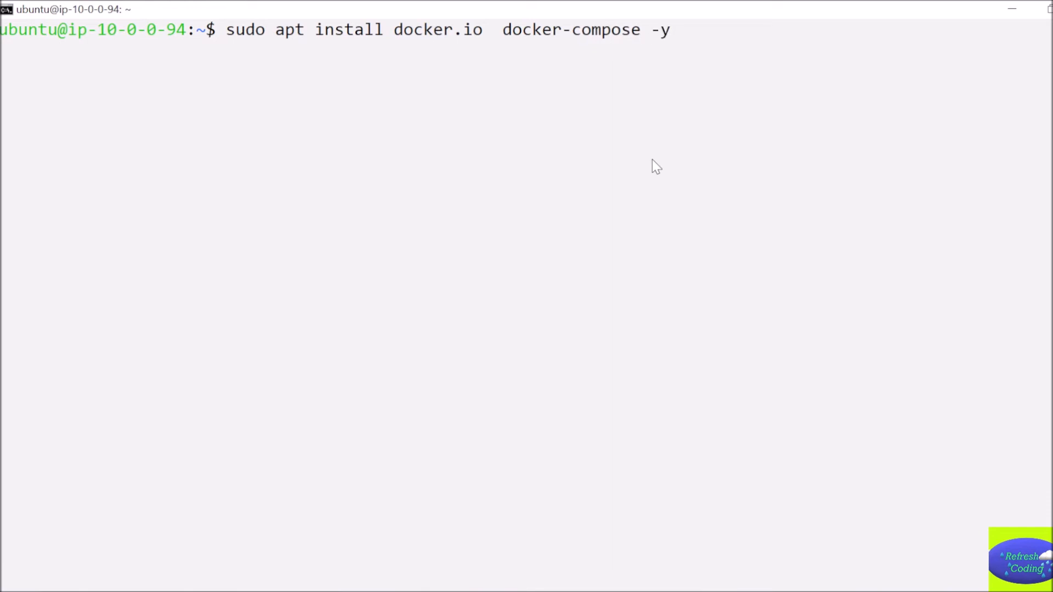
{"action": "key", "text": "Return"}
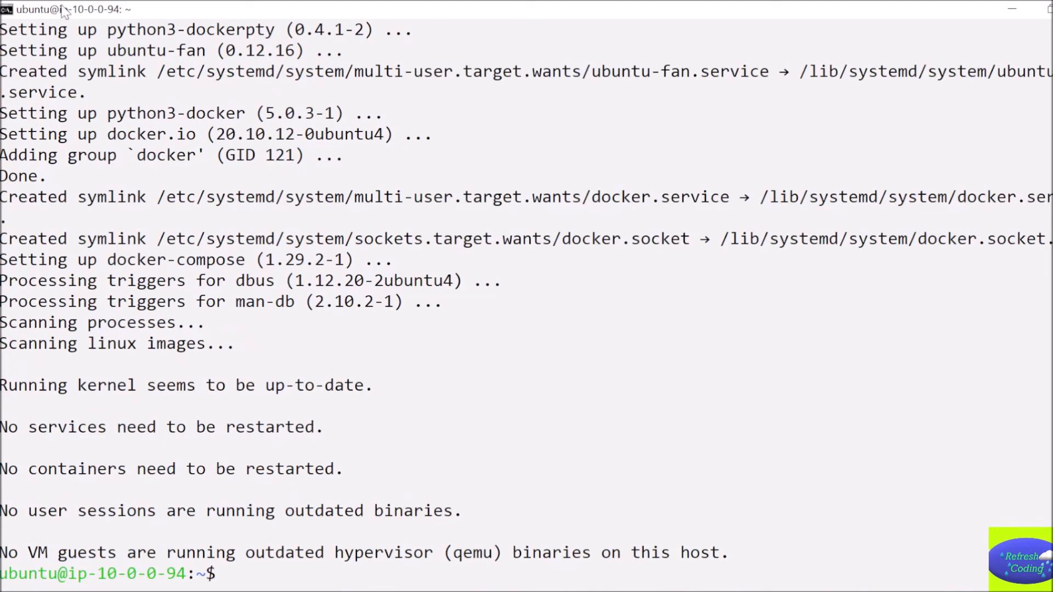
{"action": "mouse_move", "coordinate": [346, 408]}
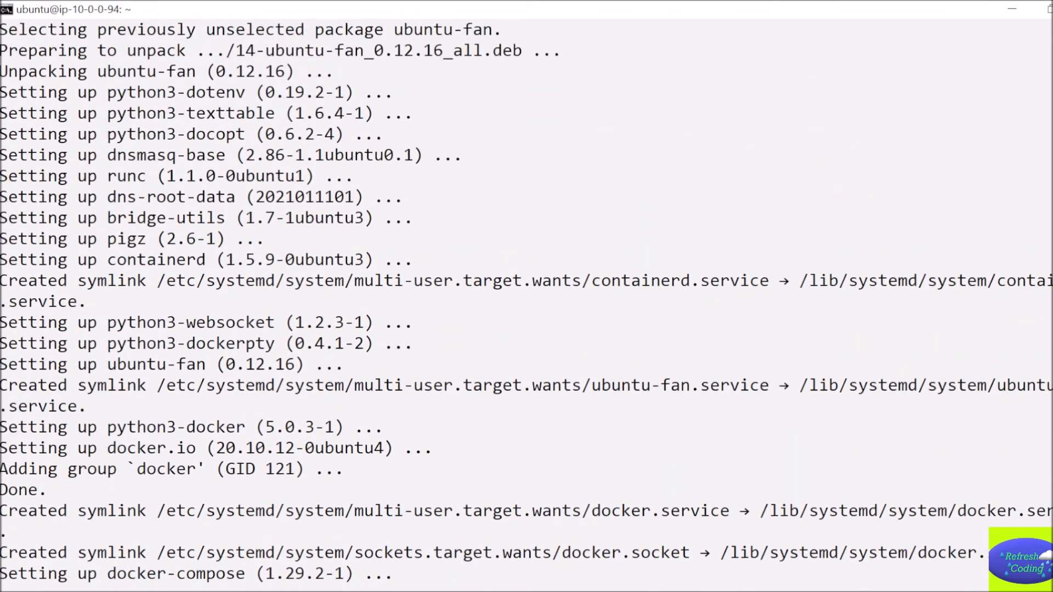
- Scroll through the finished apt setup output down to the returned shell prompt
{"action": "scroll", "scroll_direction": "down", "scroll_amount": 3}
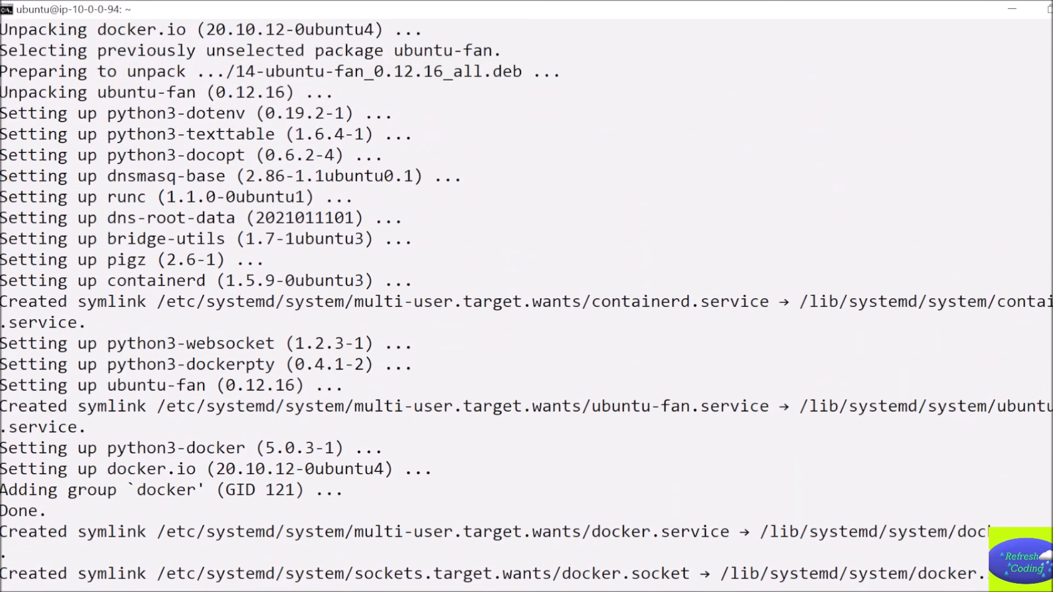
{"action": "scroll", "scroll_direction": "down", "scroll_amount": 3}
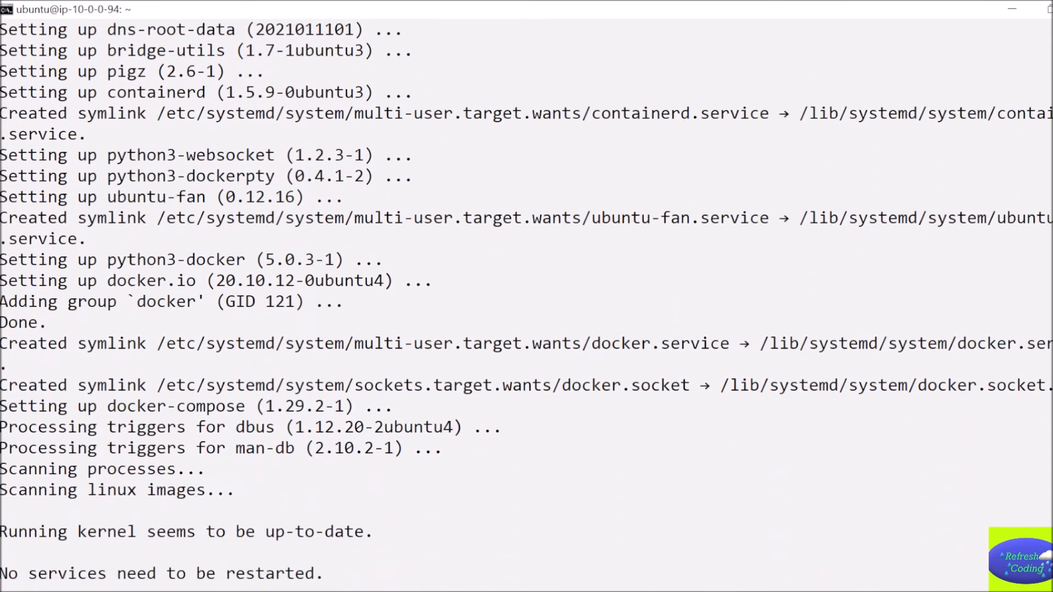
{"action": "scroll", "scroll_direction": "down", "scroll_amount": 3}
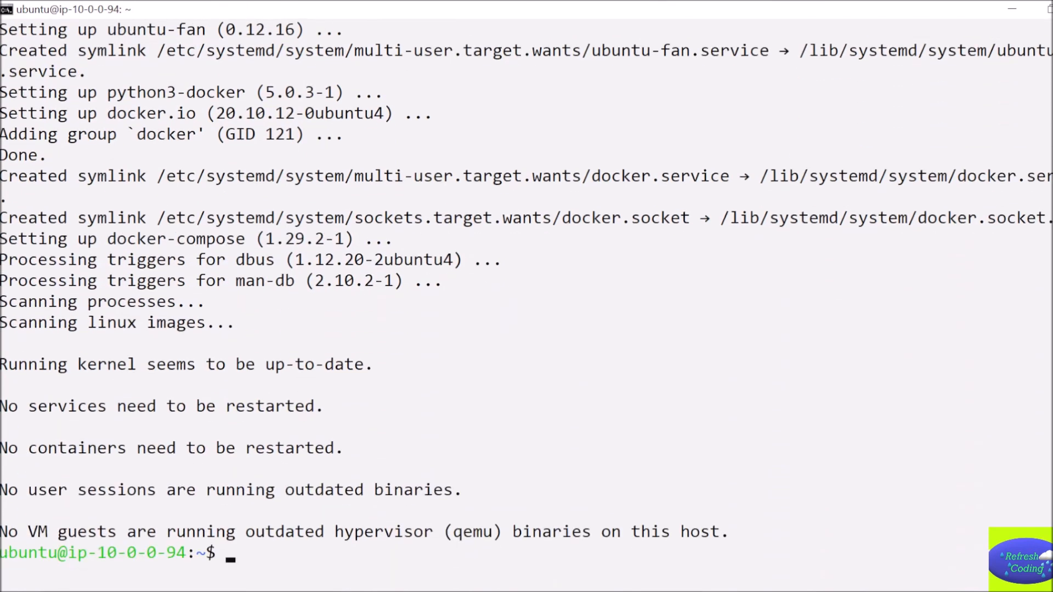